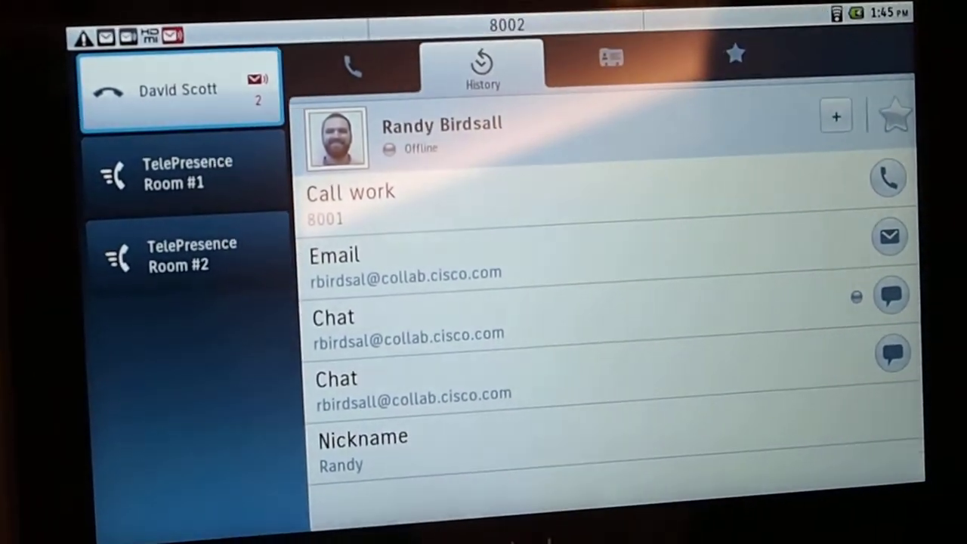
{"action": "left_click", "coordinate": [482, 68]}
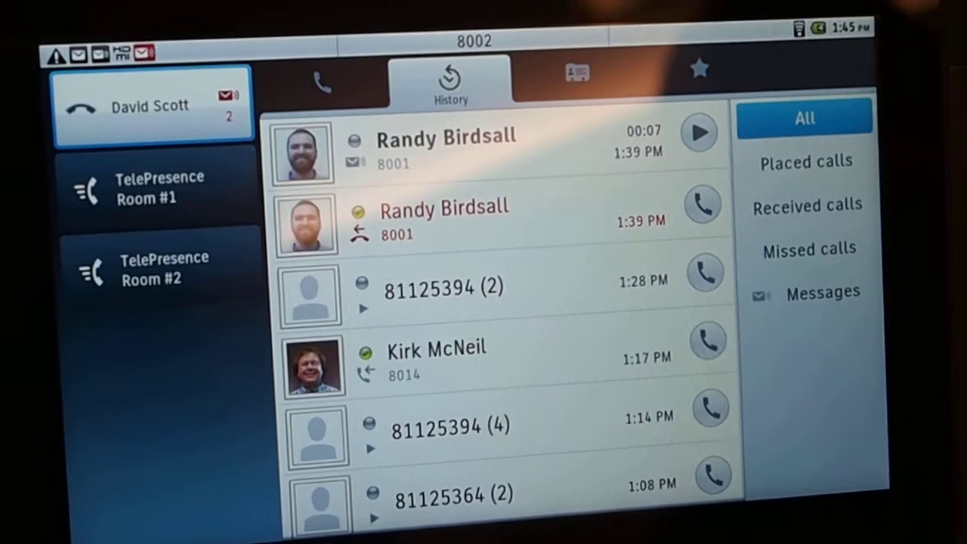
{"action": "left_click", "coordinate": [822, 293]}
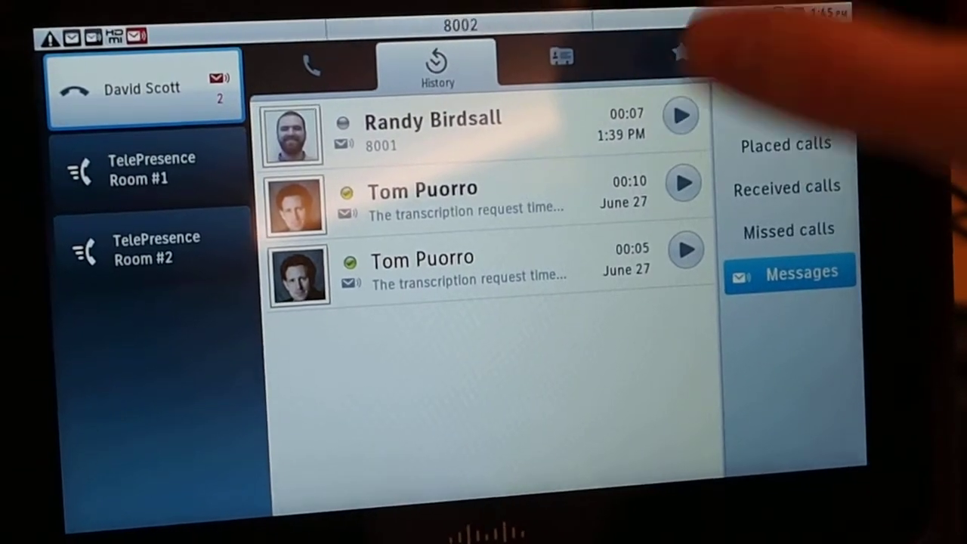
{"action": "left_click", "coordinate": [679, 115]}
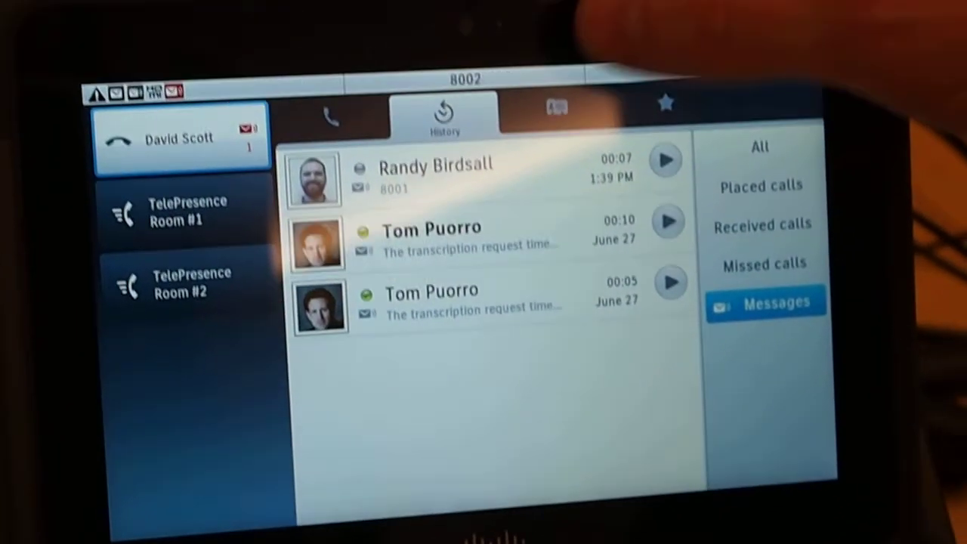
{"action": "left_click", "coordinate": [557, 105]}
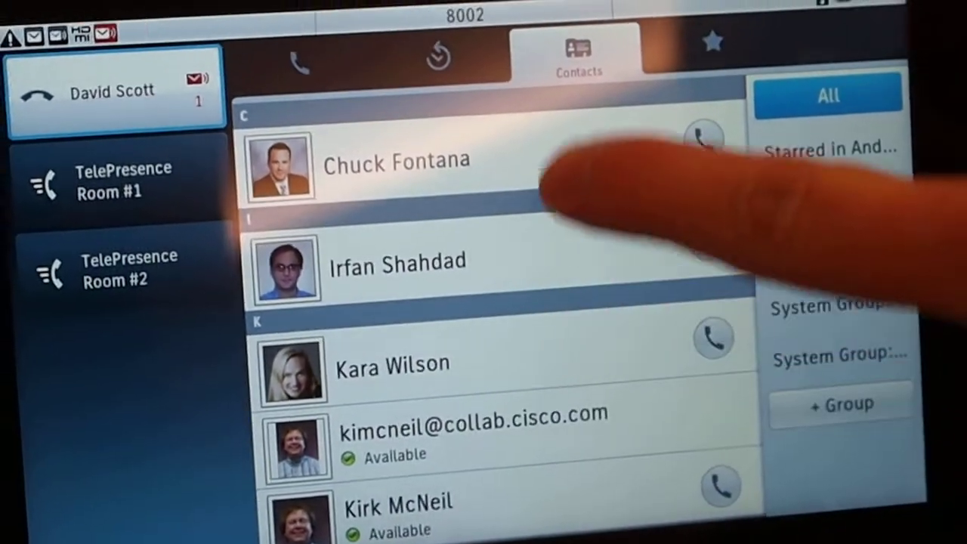
{"action": "scroll", "scroll_direction": "down", "scroll_amount": 3}
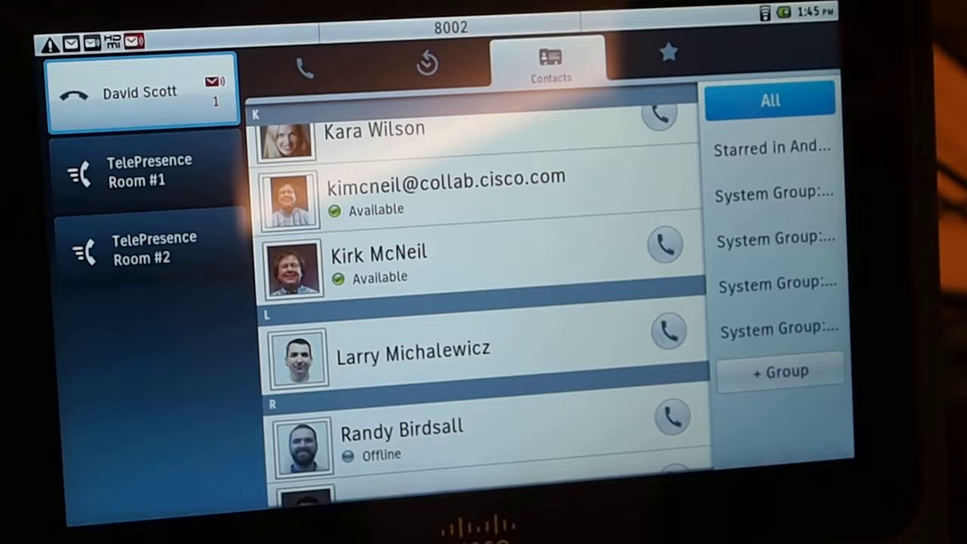
{"action": "left_click", "coordinate": [668, 53]}
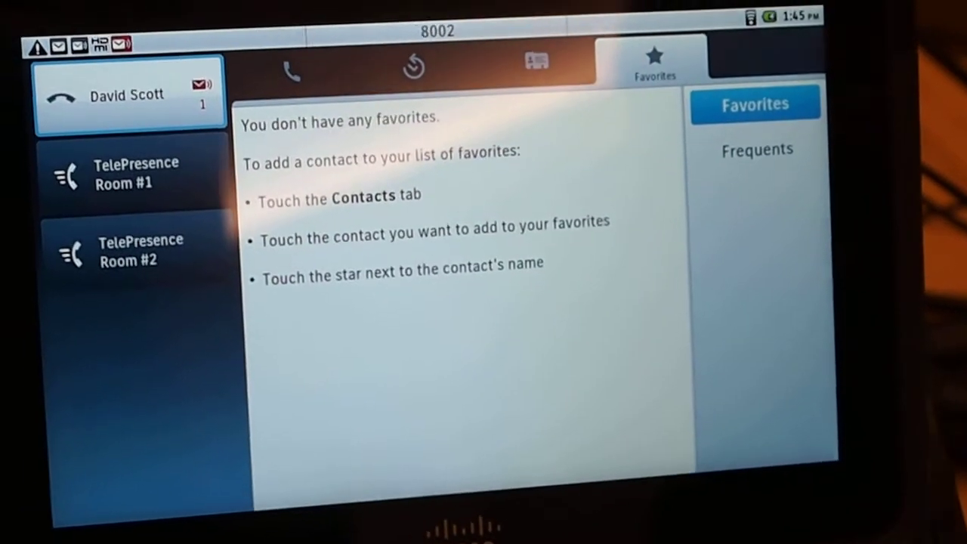
{"action": "left_click", "coordinate": [535, 64]}
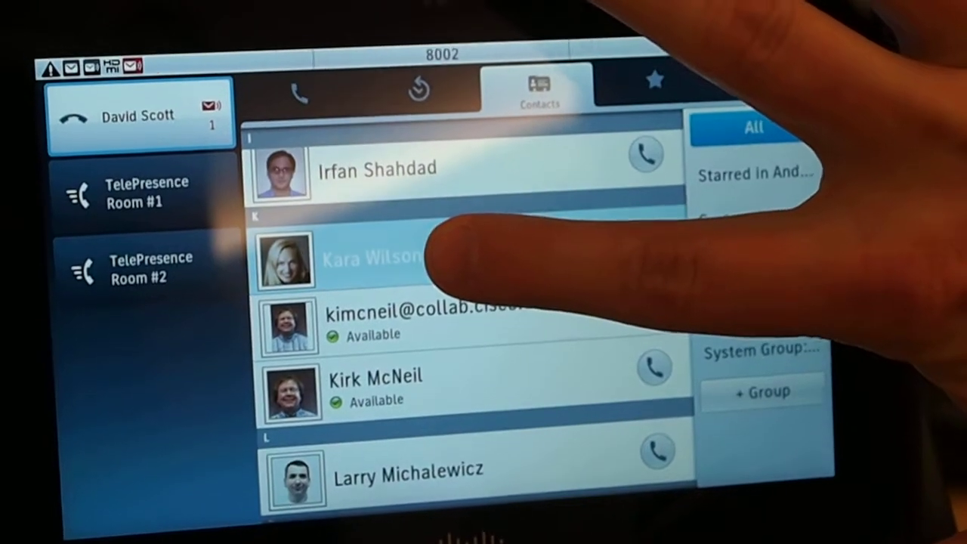
{"action": "left_click", "coordinate": [371, 257]}
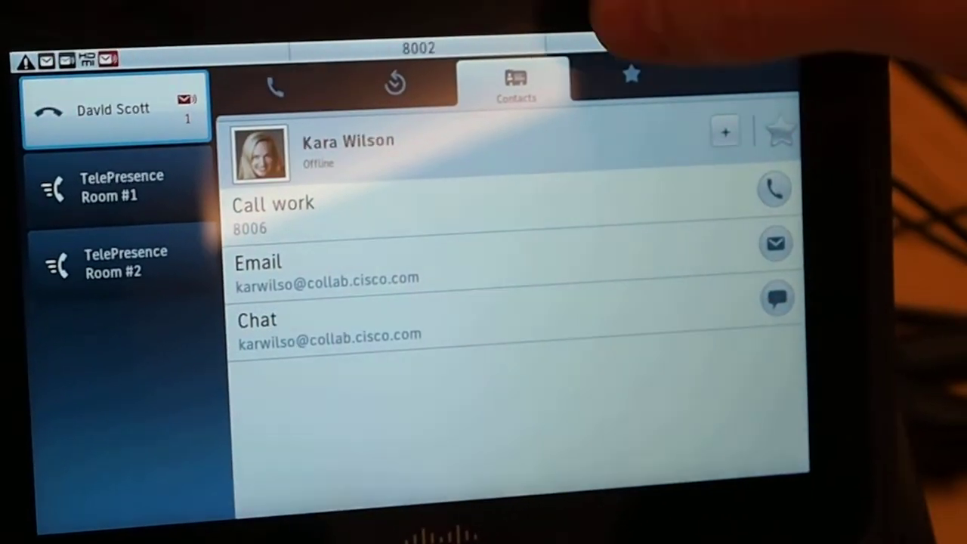
{"action": "left_click", "coordinate": [633, 74]}
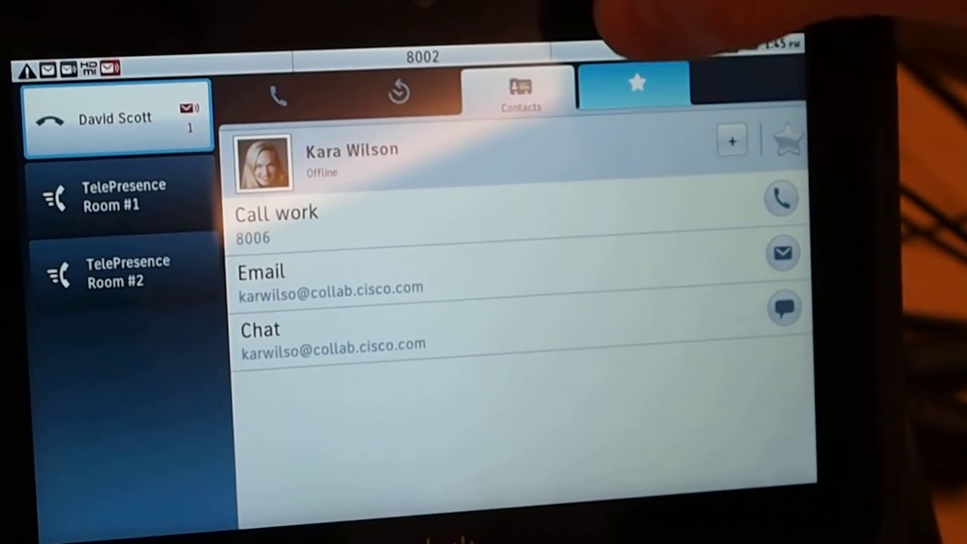
{"action": "left_click", "coordinate": [519, 91]}
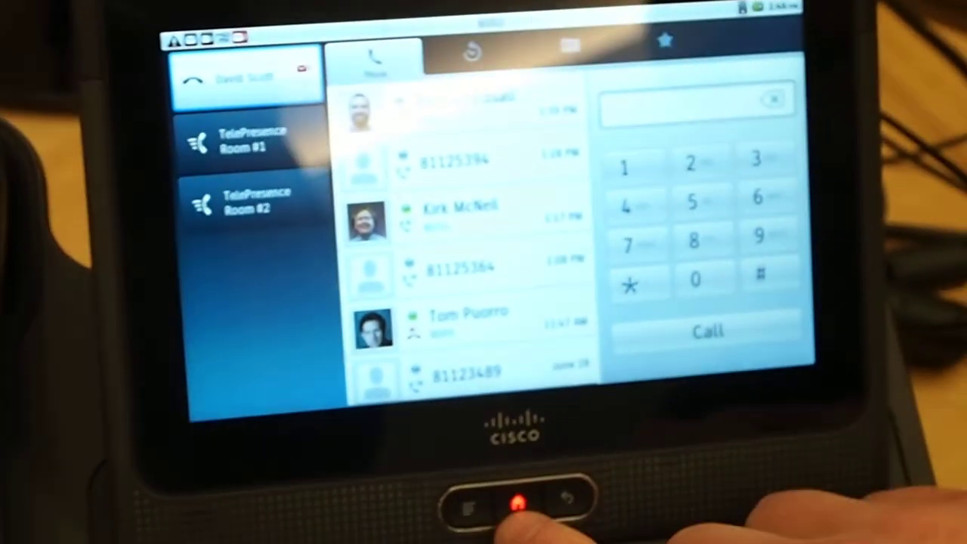
{"action": "left_click", "coordinate": [518, 503]}
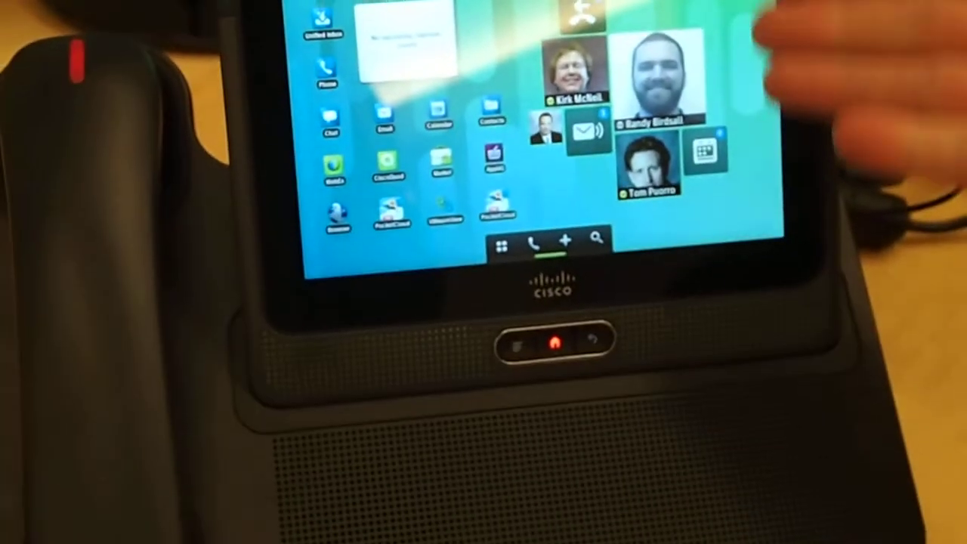